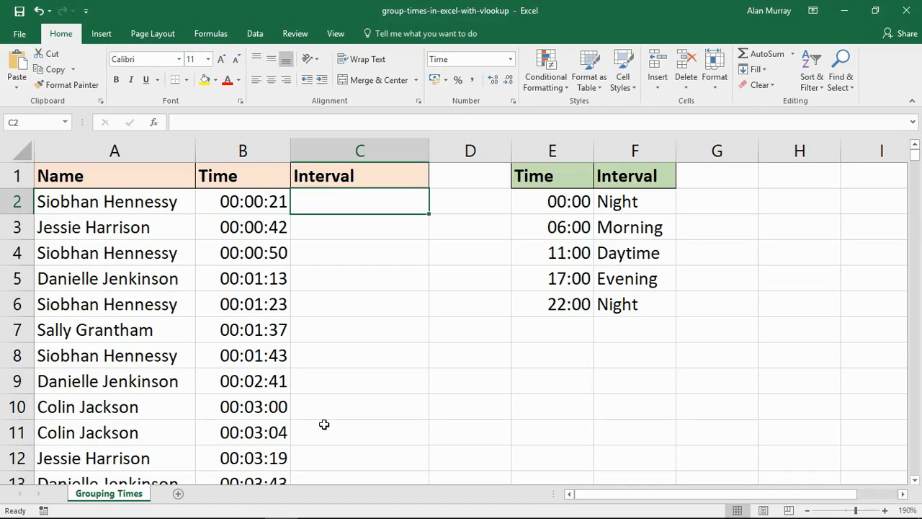
{"action": "mouse_move", "coordinate": [565, 207]}
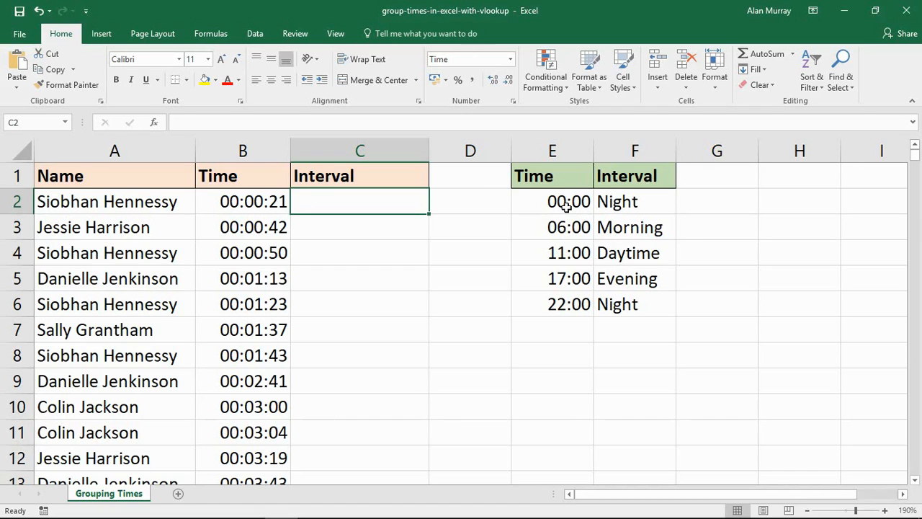
- Review the lookup table's start times (00:00, 06:00, 11:00, 22:00) and their intervals
{"action": "left_click_drag", "start_coordinate": [569, 201], "coordinate": [627, 278]}
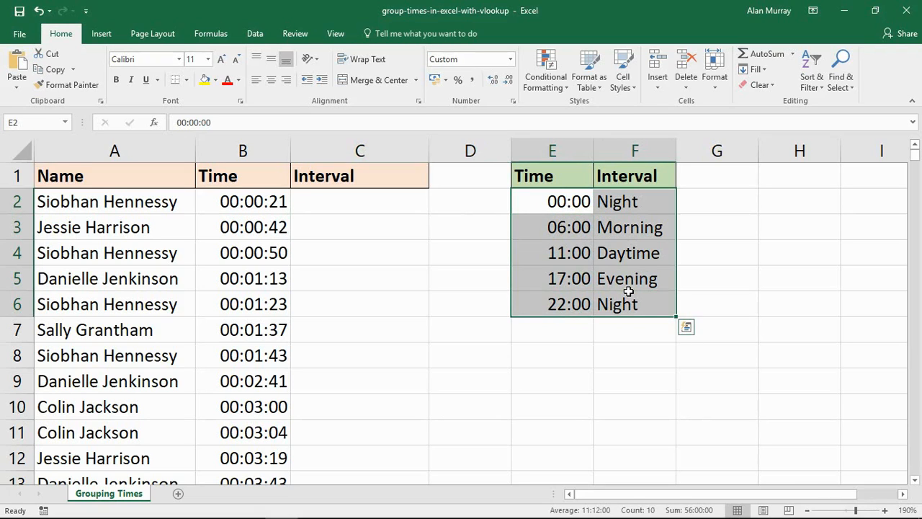
{"action": "mouse_move", "coordinate": [564, 227]}
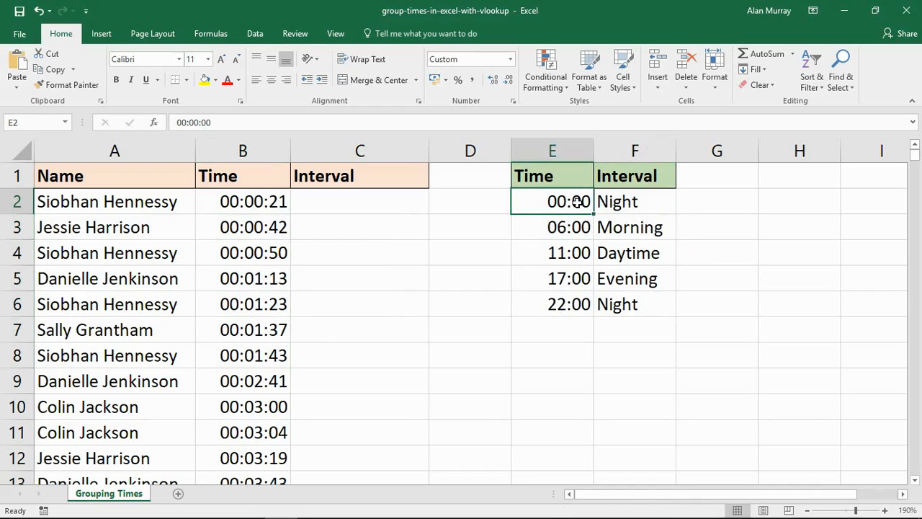
{"action": "left_click", "coordinate": [552, 227]}
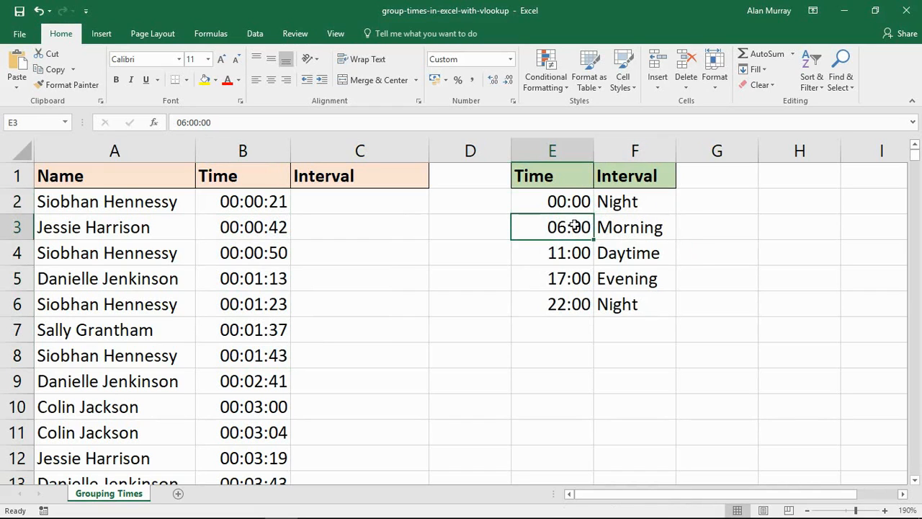
{"action": "mouse_move", "coordinate": [576, 234]}
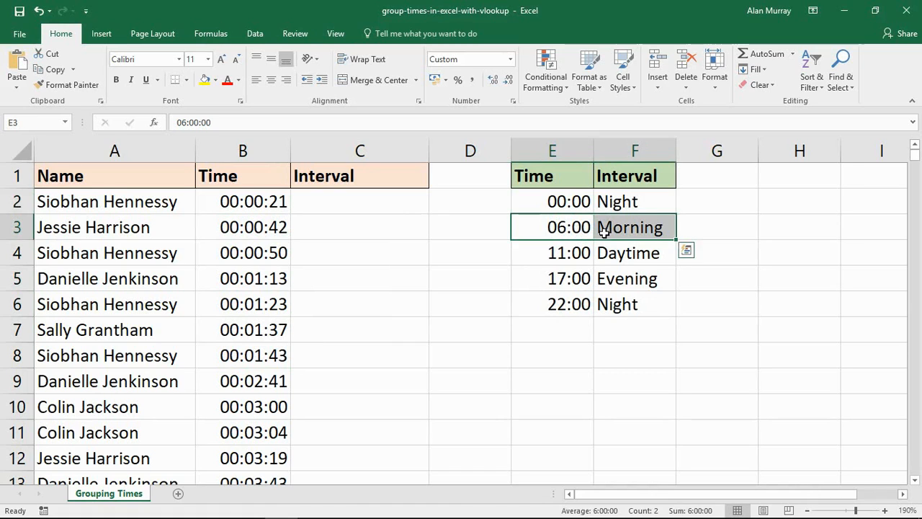
{"action": "left_click", "coordinate": [551, 252]}
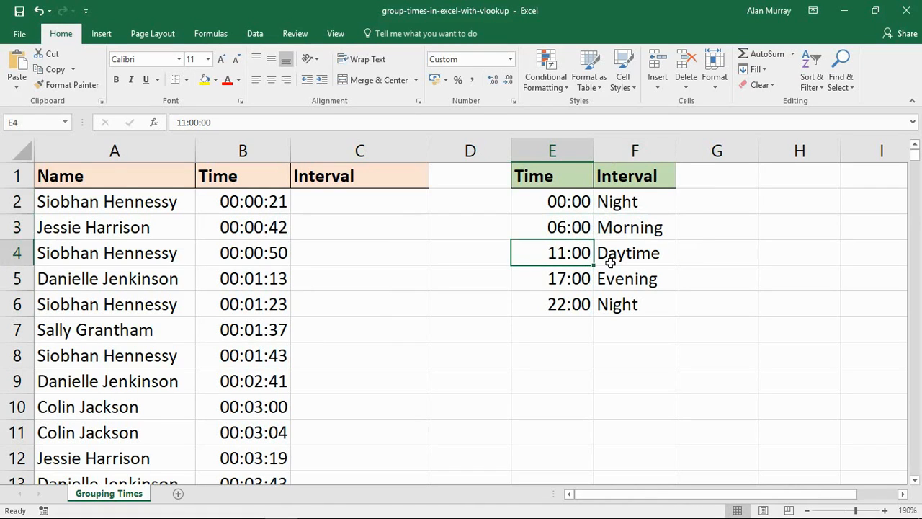
{"action": "left_click", "coordinate": [634, 252]}
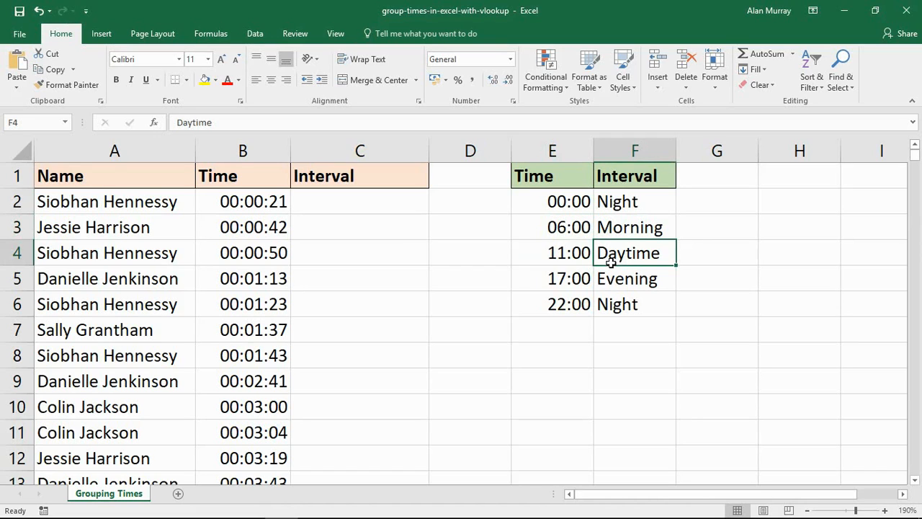
{"action": "left_click", "coordinate": [351, 200]}
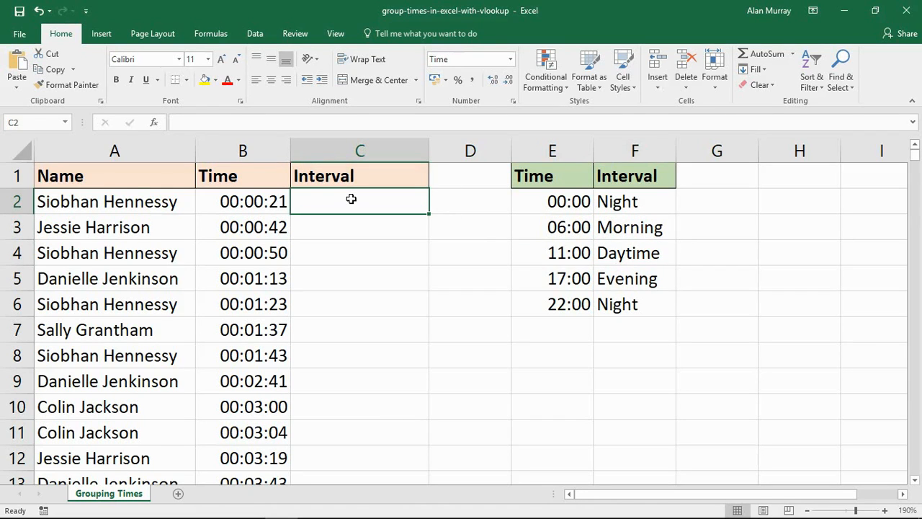
{"action": "mouse_move", "coordinate": [611, 188]}
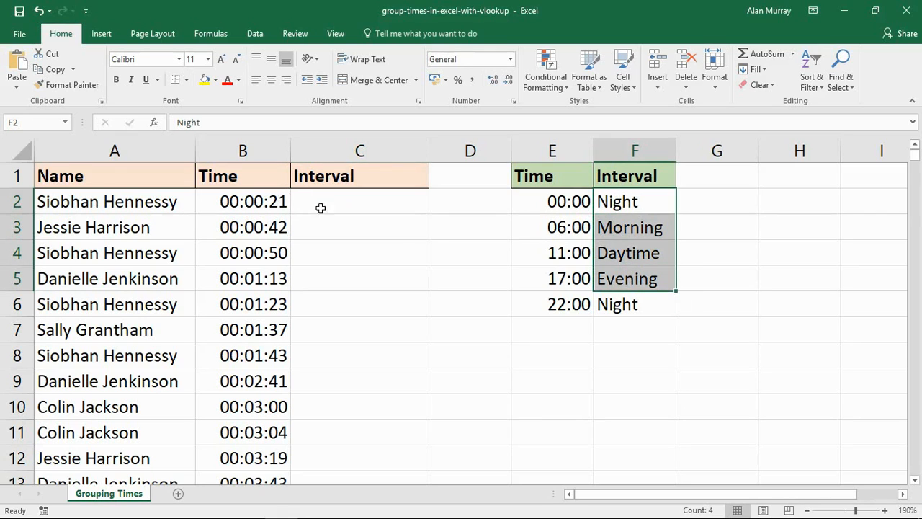
{"action": "left_click", "coordinate": [360, 201]}
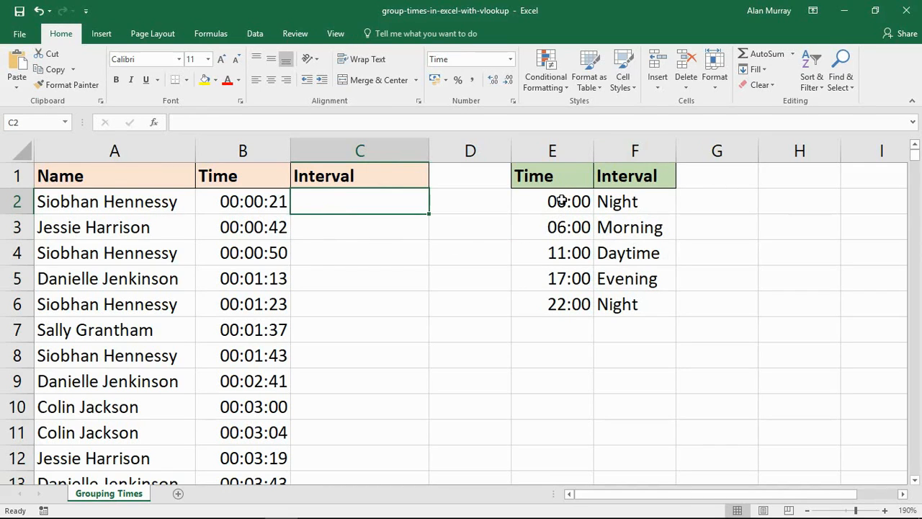
{"action": "left_click_drag", "start_coordinate": [569, 201], "coordinate": [570, 252]}
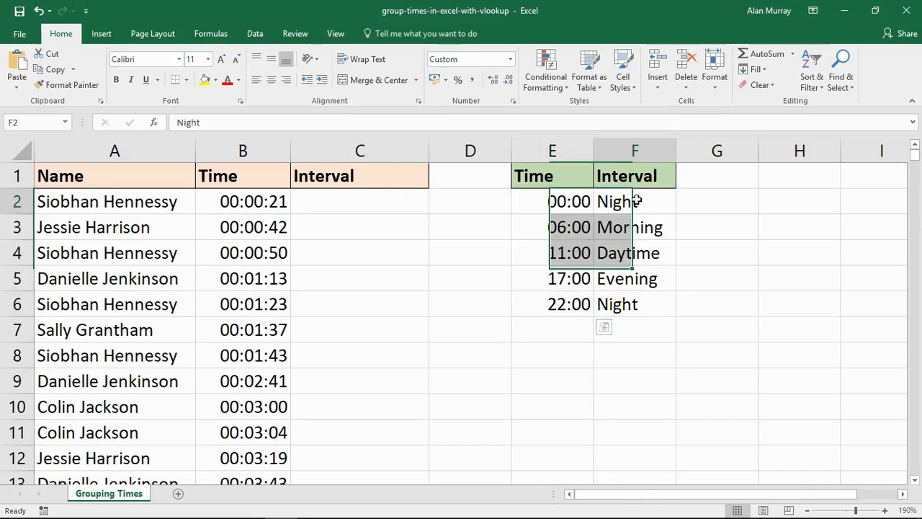
{"action": "left_click", "coordinate": [634, 304]}
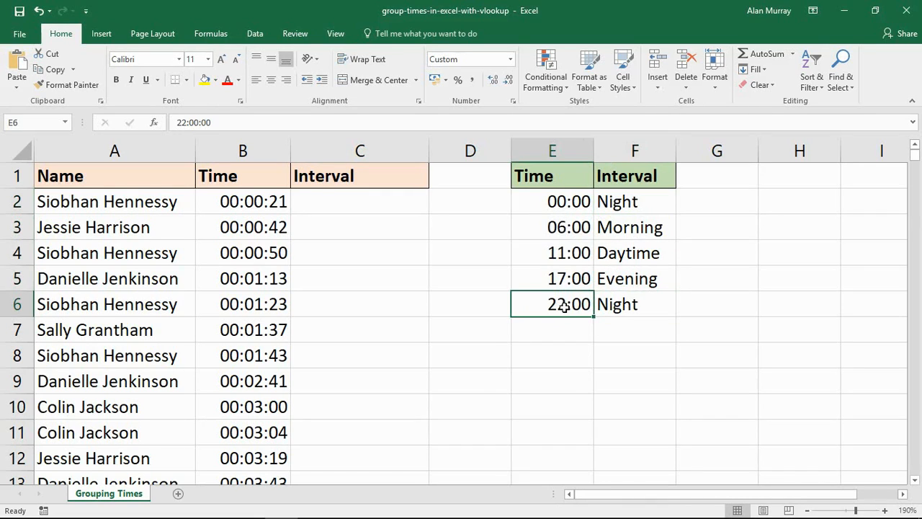
{"action": "left_click", "coordinate": [552, 201]}
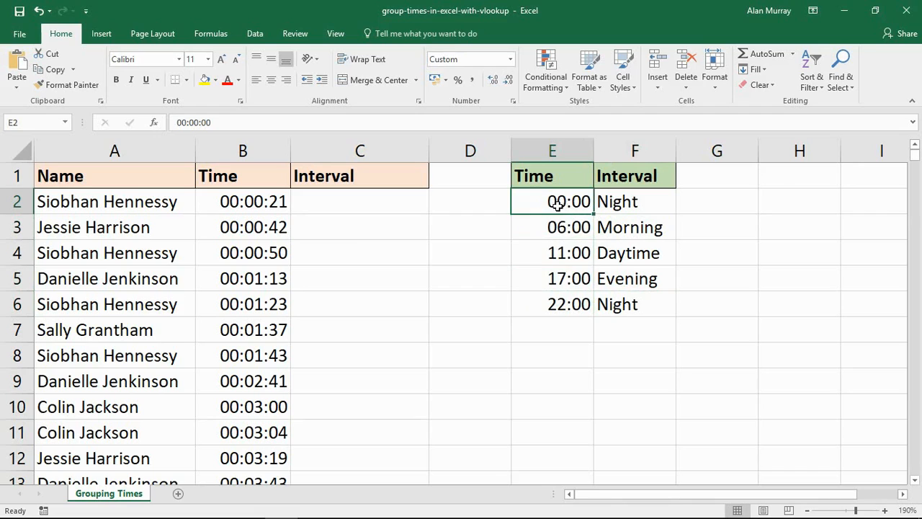
{"action": "mouse_move", "coordinate": [563, 252]}
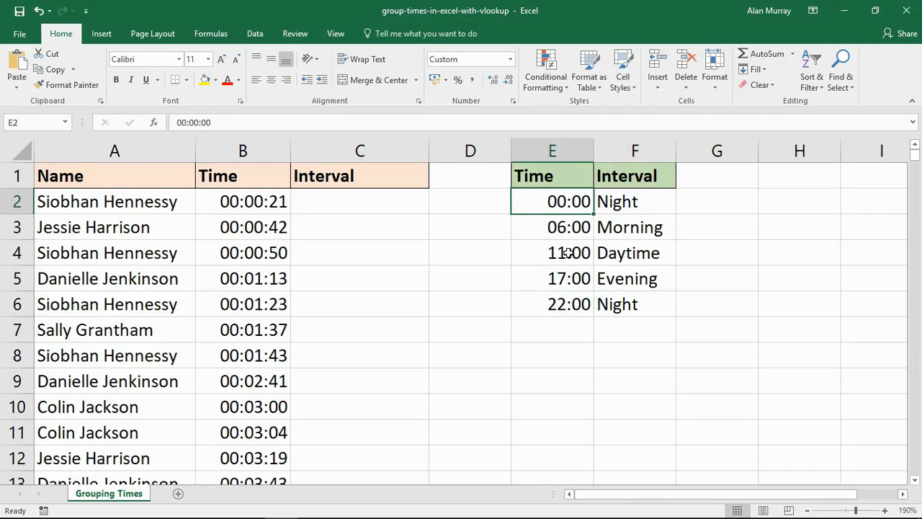
- In C2, start =VLOOKUP(B2, with the table locked as $E$2:$F$6
{"action": "left_click", "coordinate": [372, 201]}
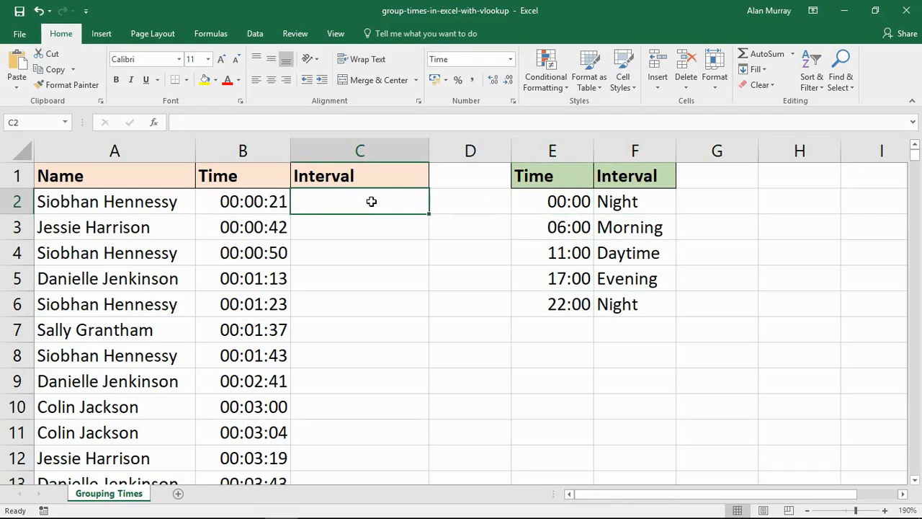
{"action": "type", "text": "=vl"}
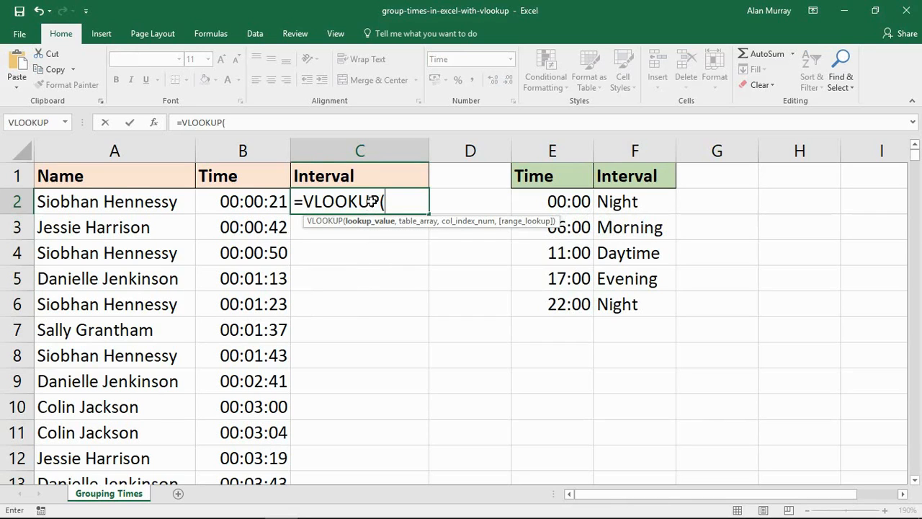
{"action": "mouse_move", "coordinate": [247, 205]}
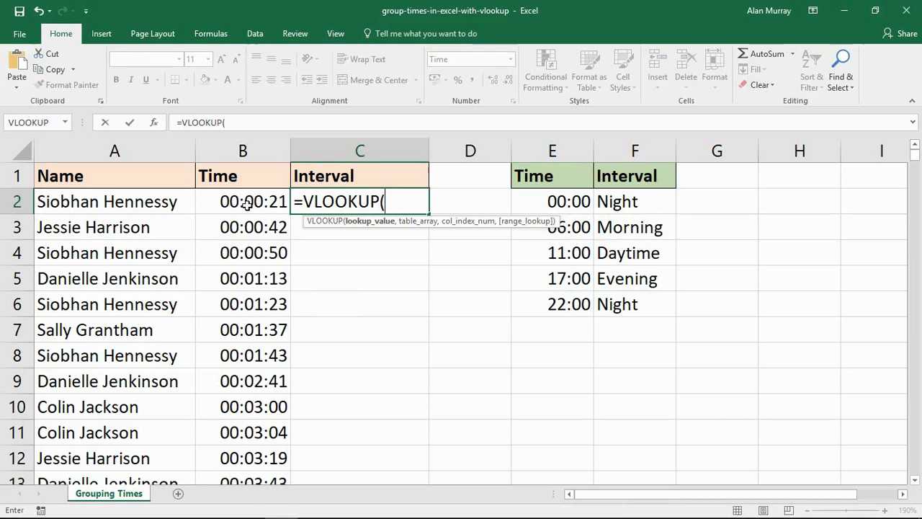
{"action": "left_click", "coordinate": [243, 201]}
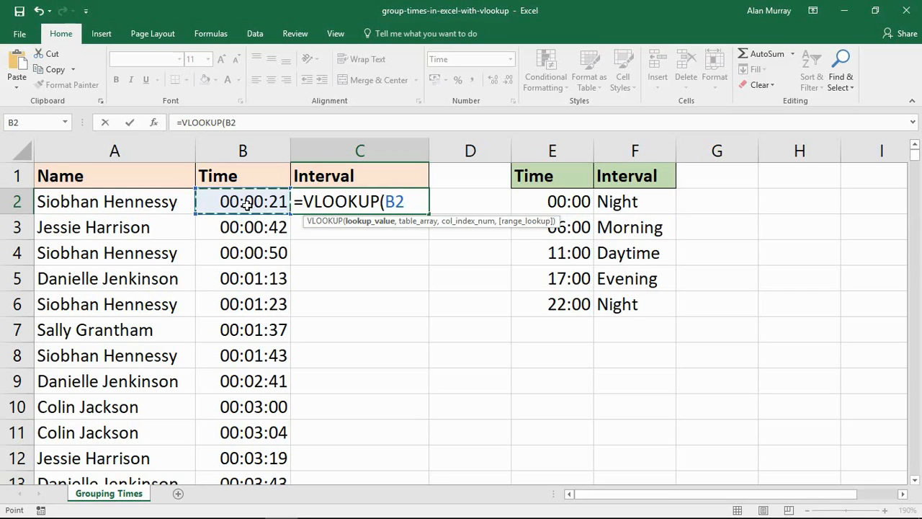
{"action": "type", "text": ","}
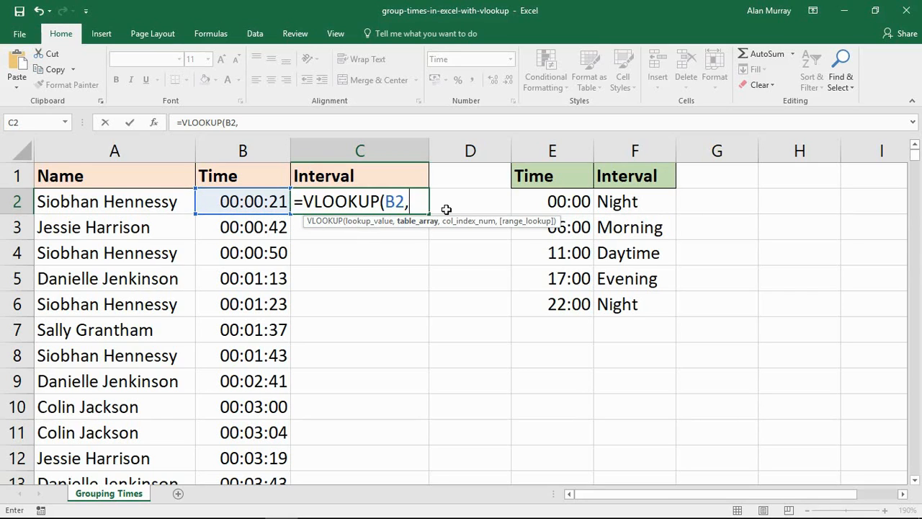
{"action": "mouse_move", "coordinate": [406, 206]}
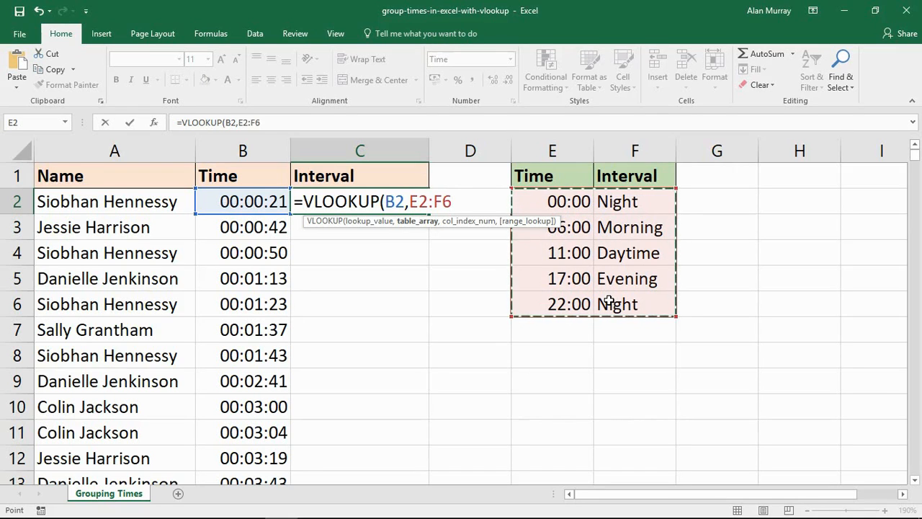
{"action": "key", "text": "F4"}
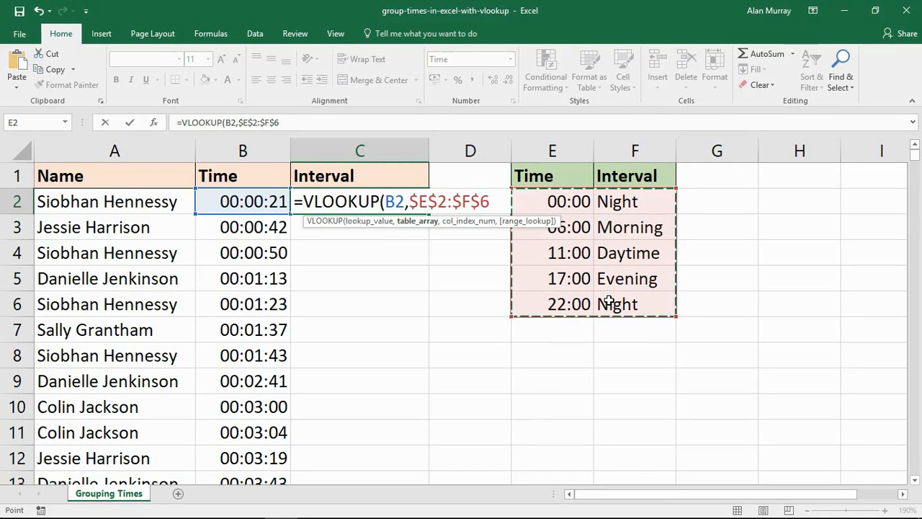
- Finish C2 as =VLOOKUP(B2,$E$2:$F$6,2,TRUE) so it returns Night
{"action": "type", "text": ","}
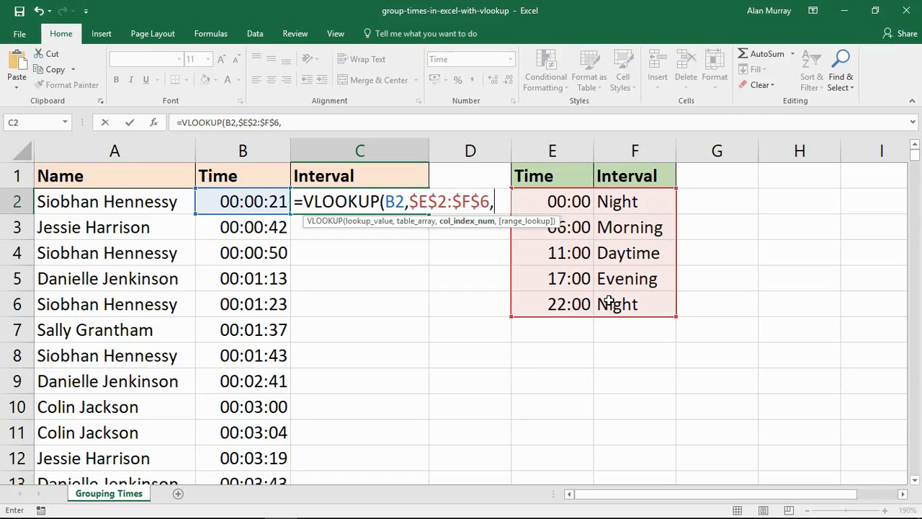
{"action": "mouse_move", "coordinate": [470, 229]}
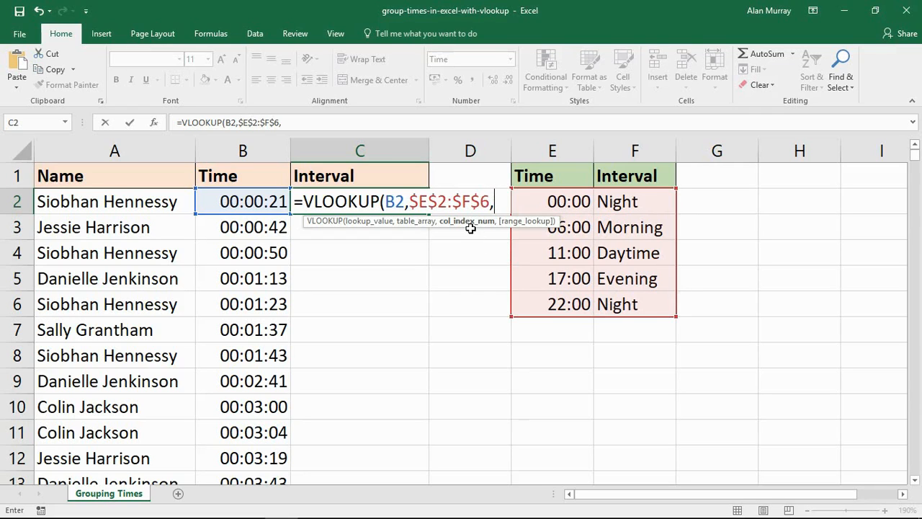
{"action": "mouse_move", "coordinate": [469, 240]}
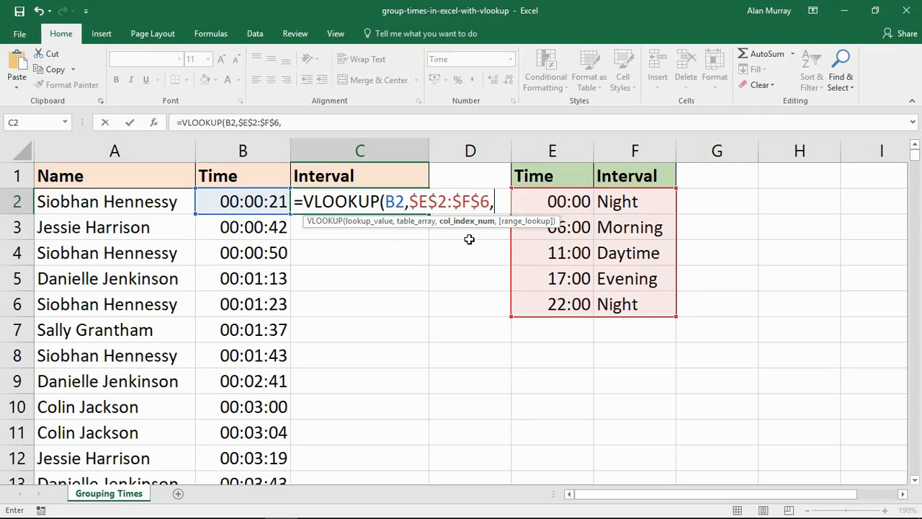
{"action": "type", "text": "2"}
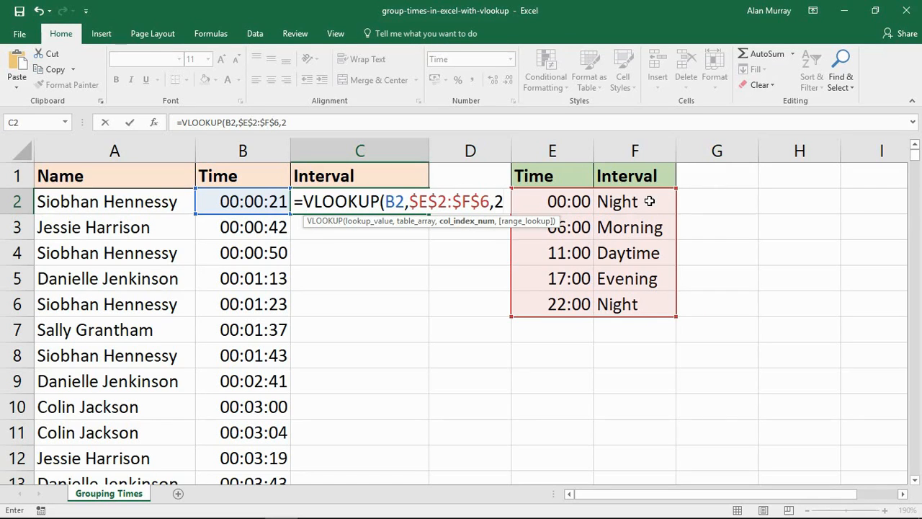
{"action": "mouse_move", "coordinate": [641, 244]}
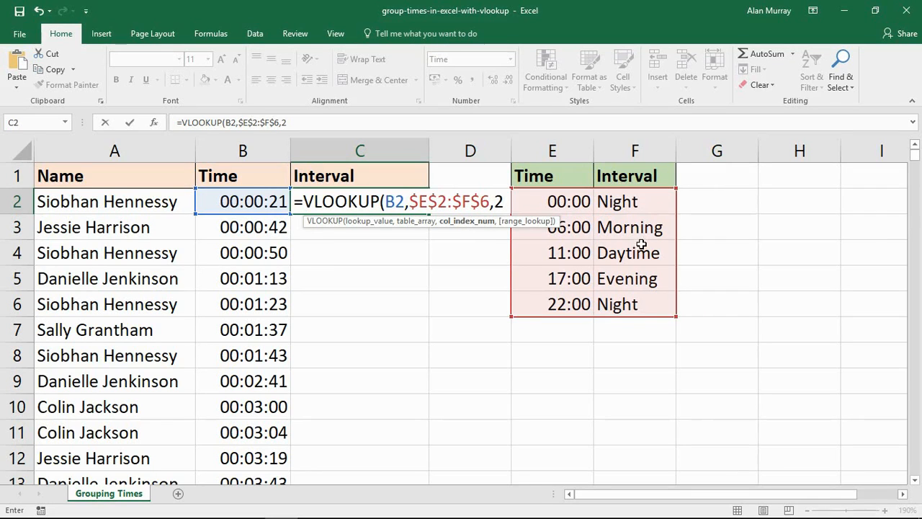
{"action": "mouse_move", "coordinate": [656, 233]}
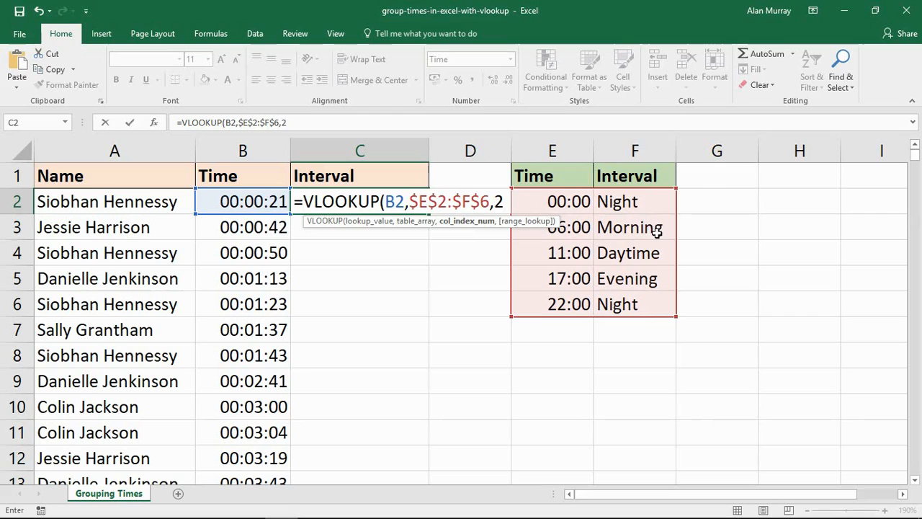
{"action": "mouse_move", "coordinate": [538, 292]}
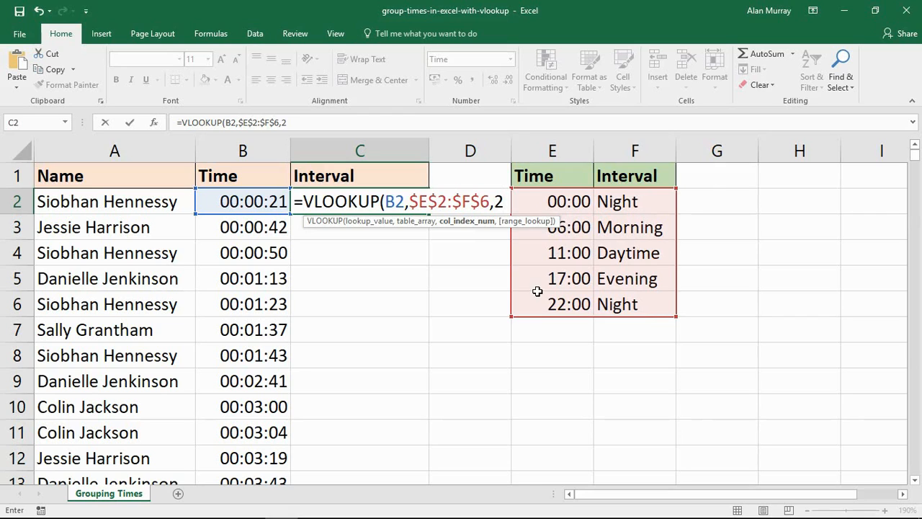
{"action": "type", "text": ","}
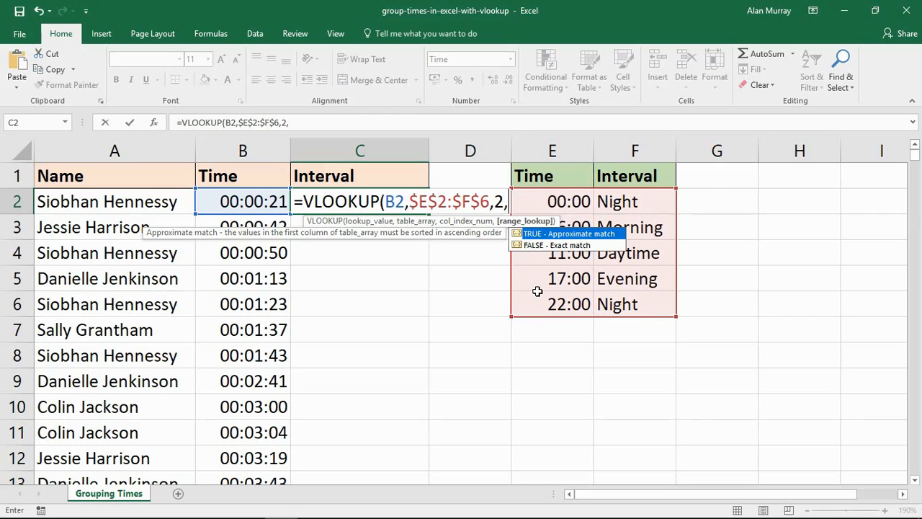
{"action": "type", "text": "true"}
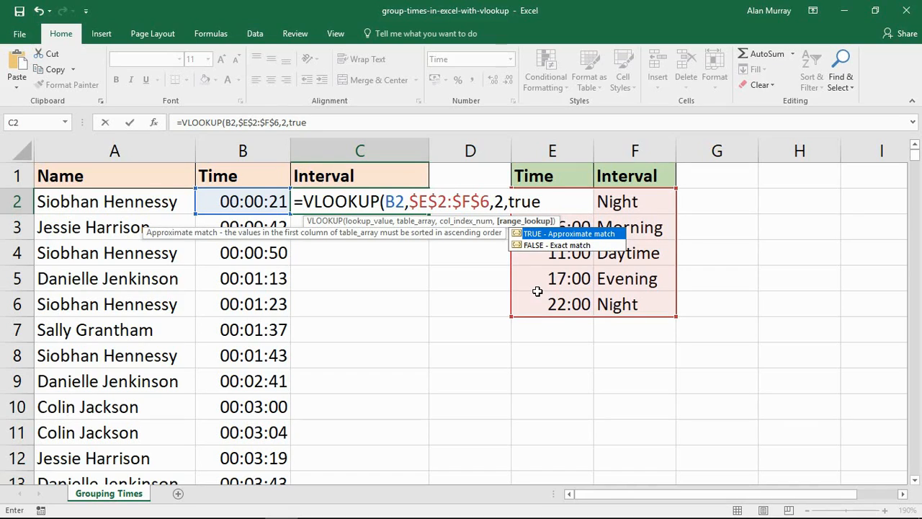
{"action": "type", "text": ")"}
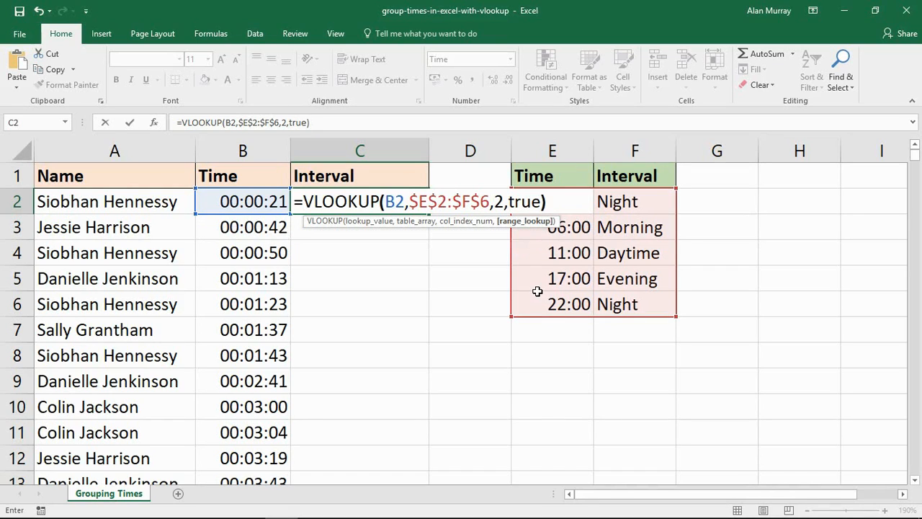
{"action": "key", "text": "Enter"}
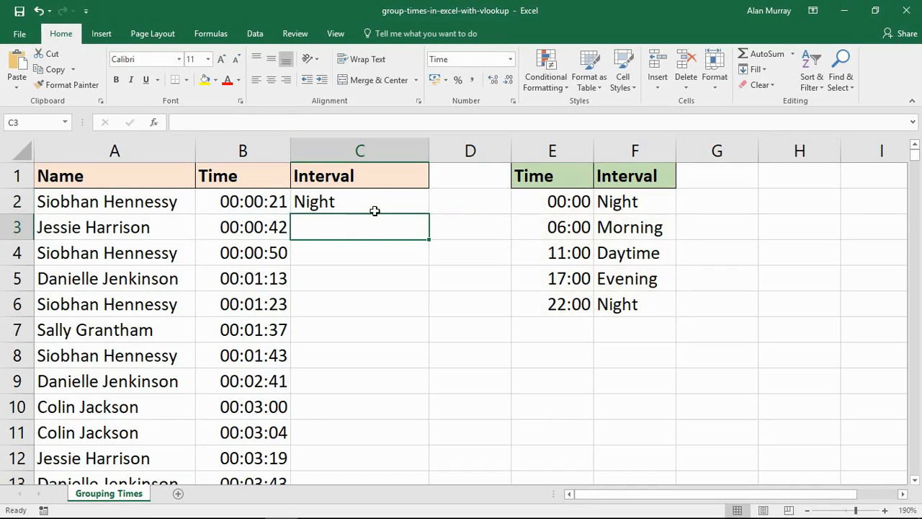
- Fill the C2 lookup down column C and check the Daytime and Evening results
{"action": "left_click", "coordinate": [359, 201]}
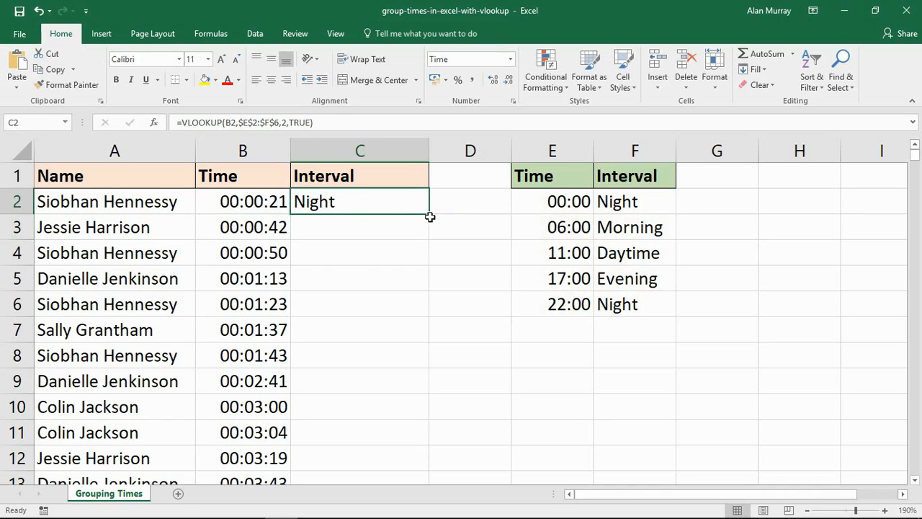
{"action": "left_click_drag", "start_coordinate": [428, 209], "coordinate": [428, 479]}
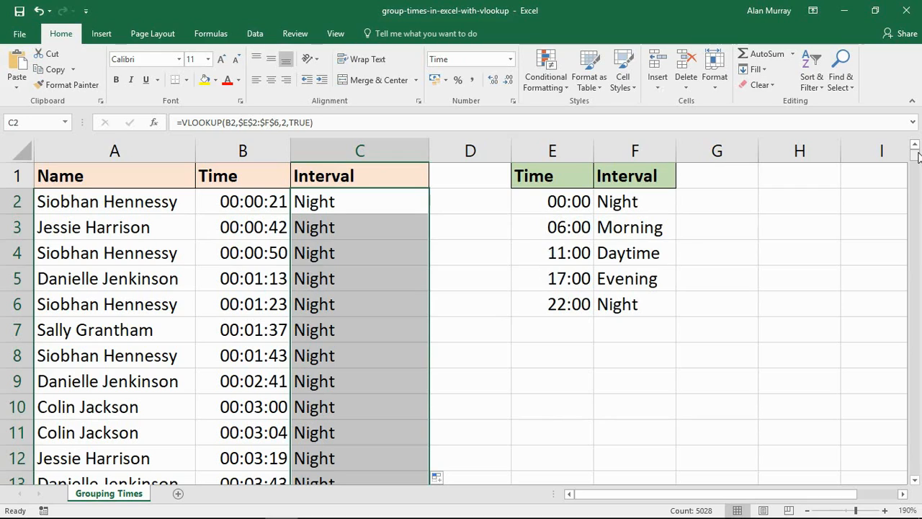
{"action": "mouse_move", "coordinate": [828, 232]}
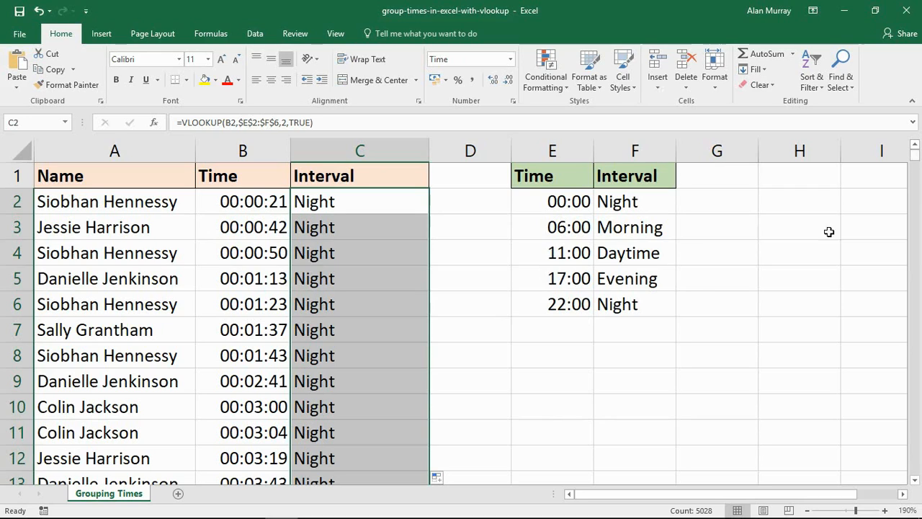
{"action": "mouse_move", "coordinate": [583, 237]}
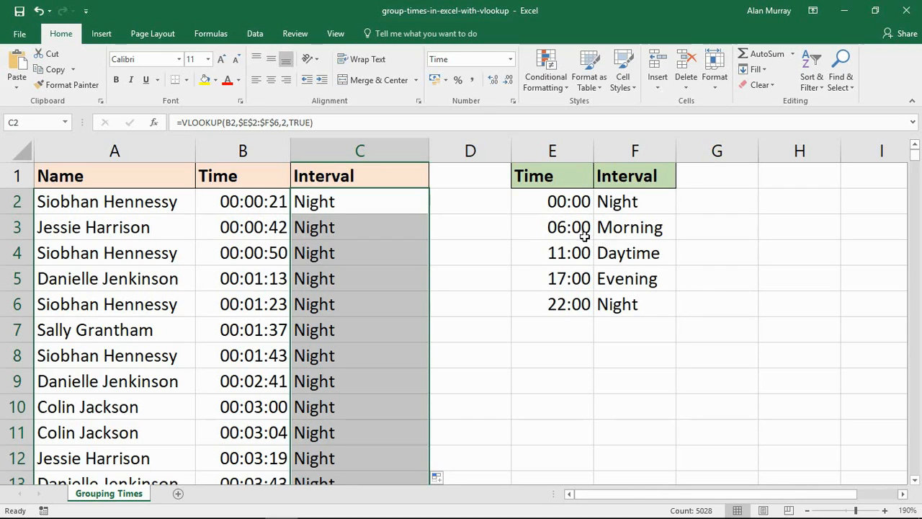
{"action": "left_click", "coordinate": [569, 227]}
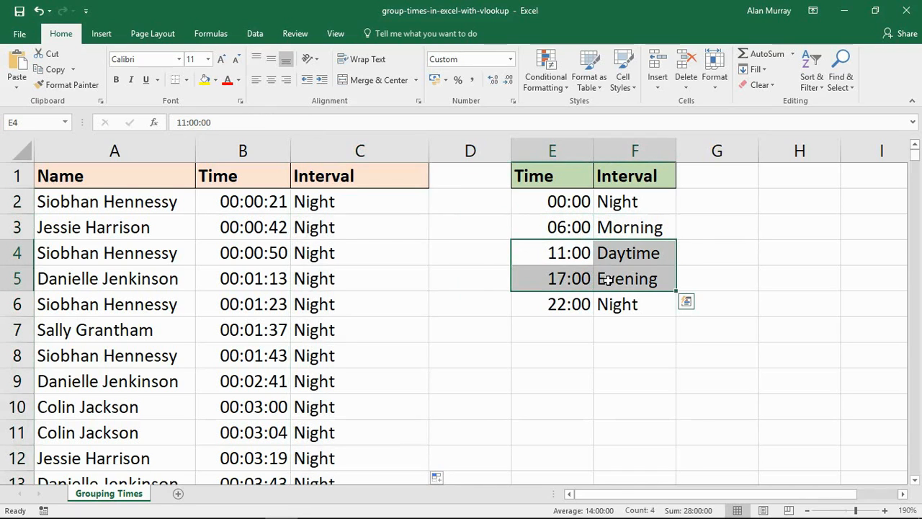
{"action": "left_click", "coordinate": [634, 278]}
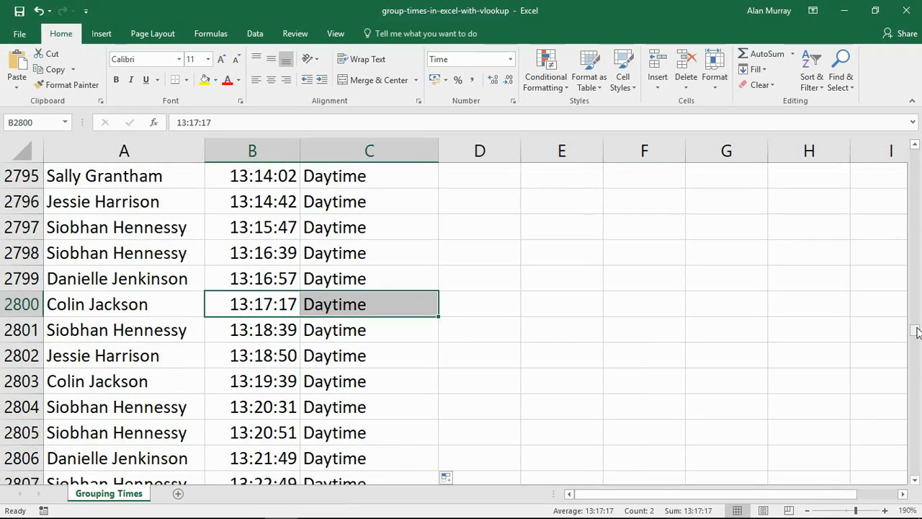
{"action": "left_click_drag", "start_coordinate": [915, 331], "coordinate": [915, 386]}
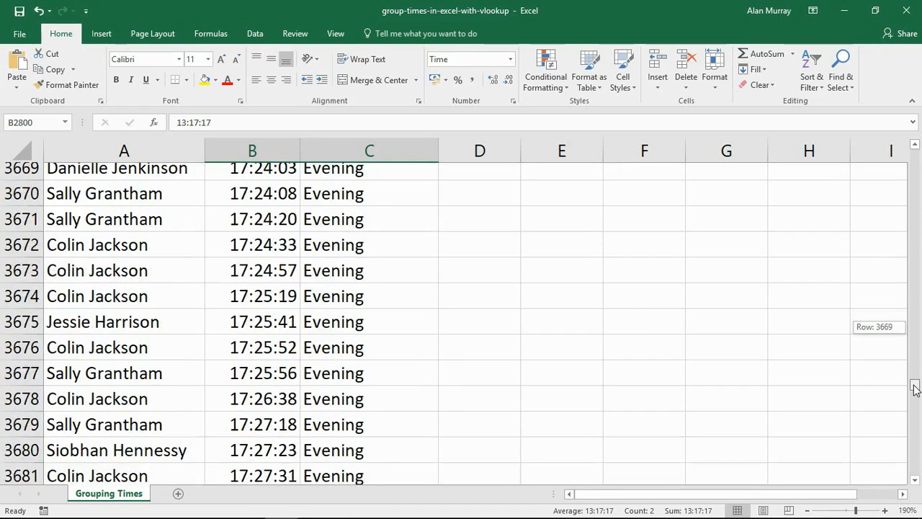